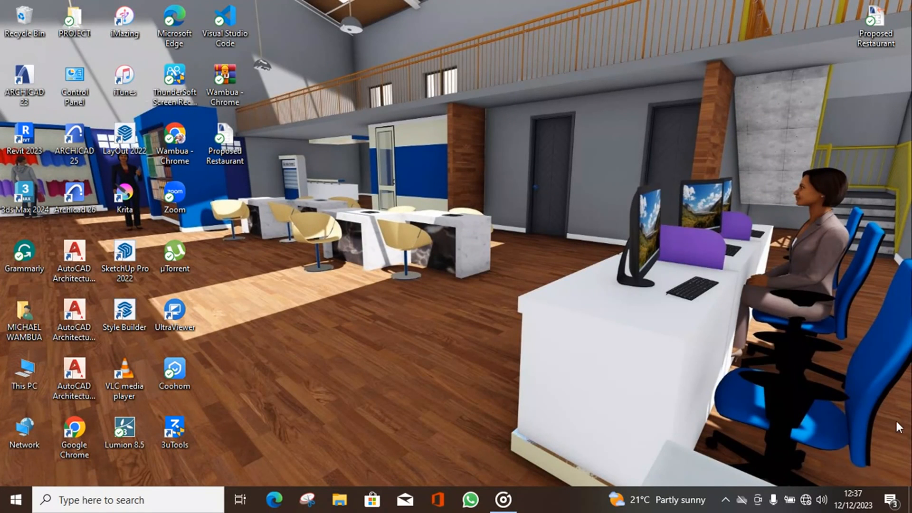
mouse_move(388, 302)
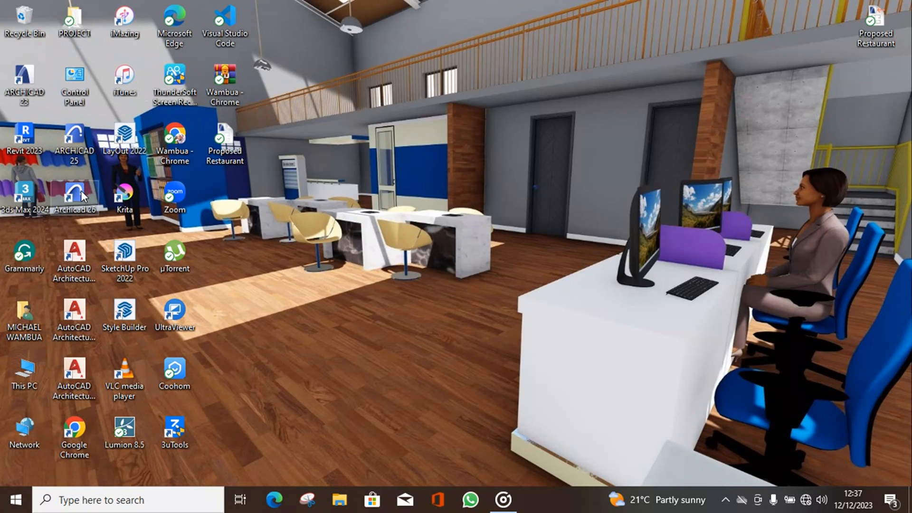
Launch Archicad 26 from its desktop shortcut and maximize the Start Archicad 26 window.
double_click(74, 198)
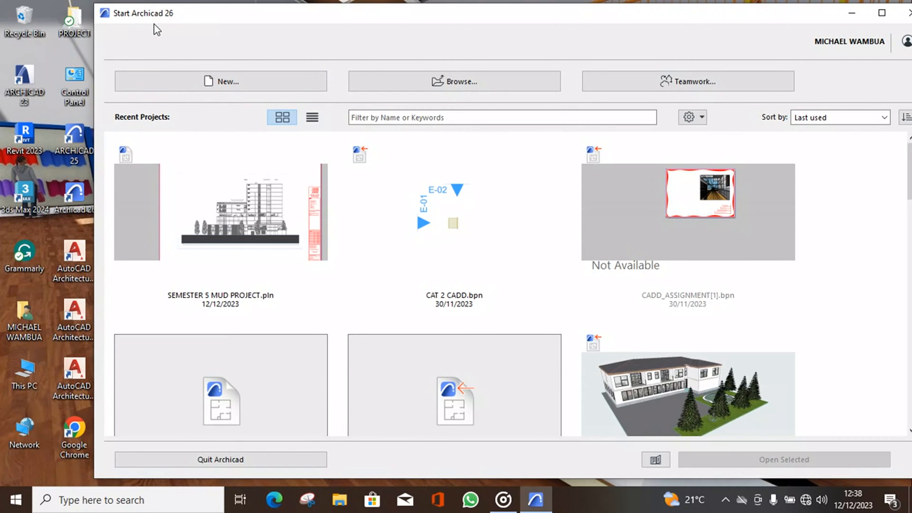
mouse_move(215, 127)
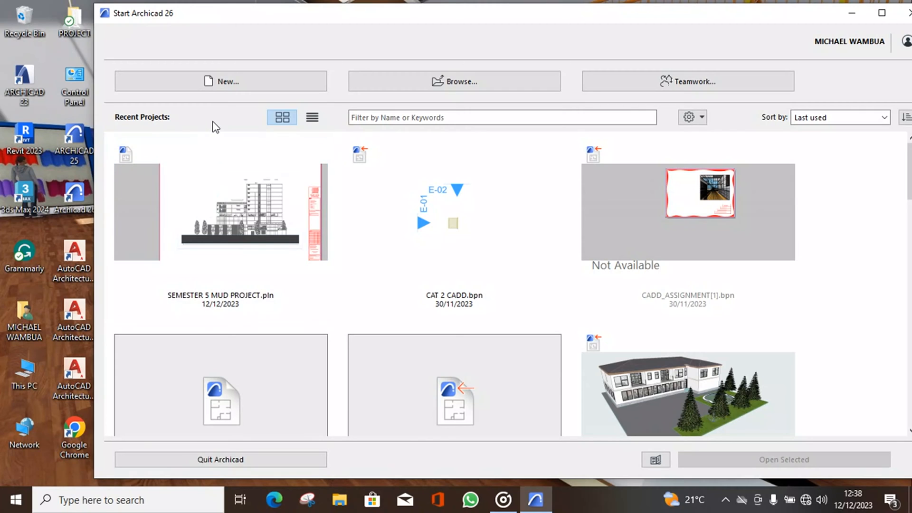
click(220, 384)
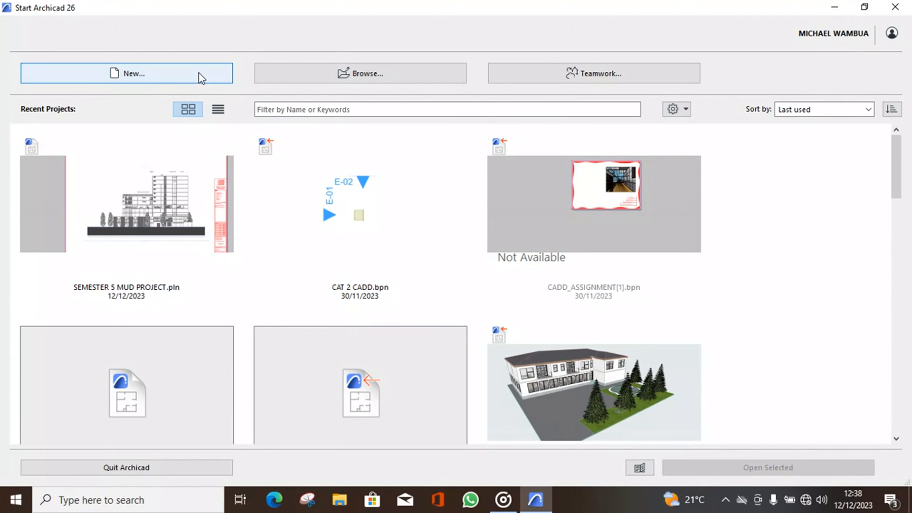
mouse_move(393, 74)
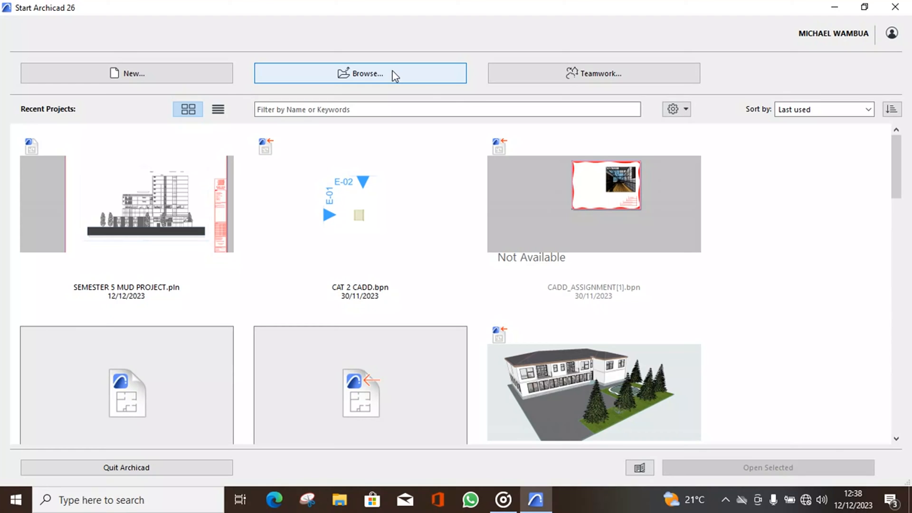
mouse_move(863, 66)
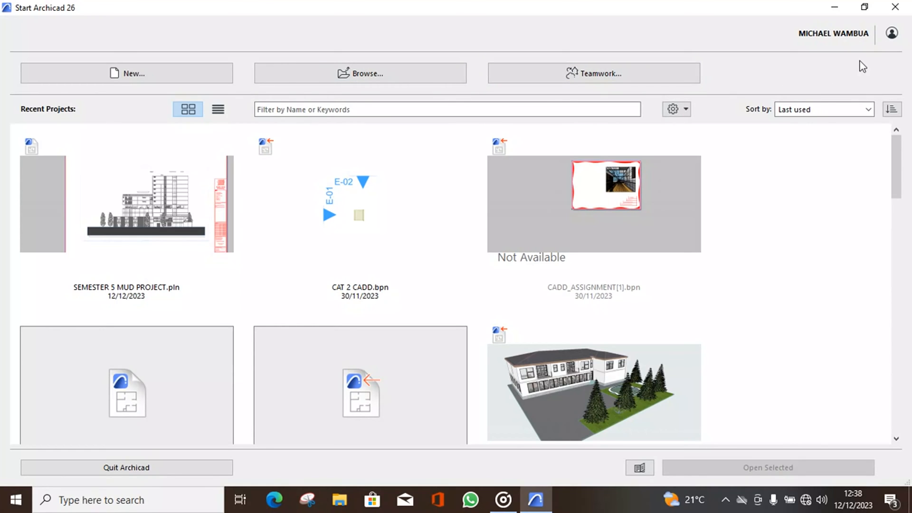
click(360, 204)
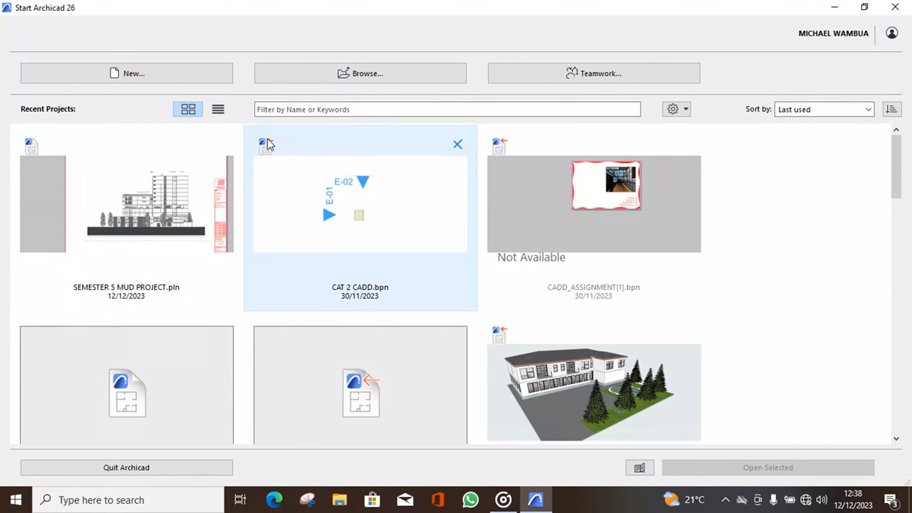
Create a new project from Archicad 26 Template.tpl using the Default Profile work environment.
click(125, 73)
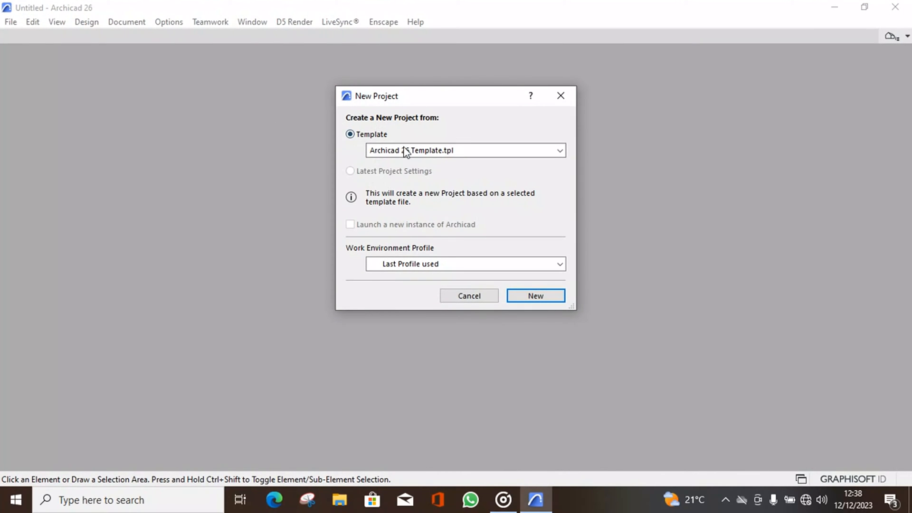
mouse_move(381, 143)
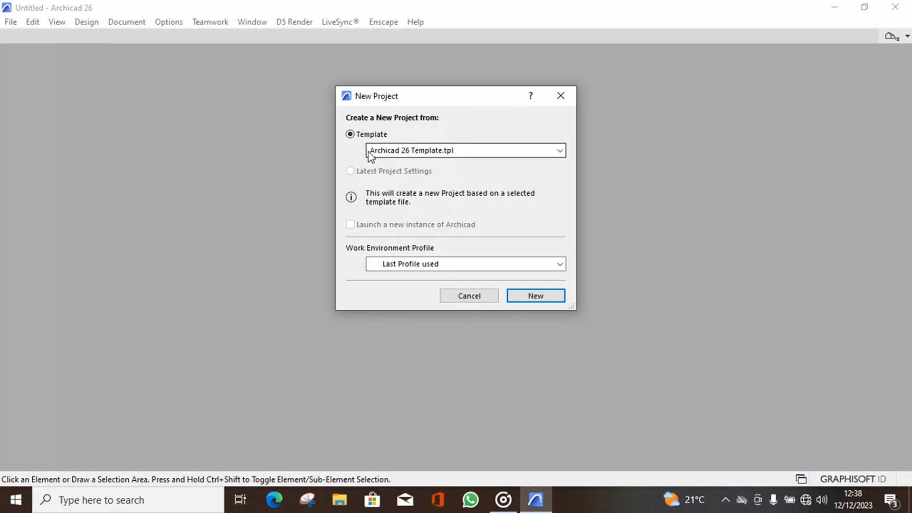
click(558, 151)
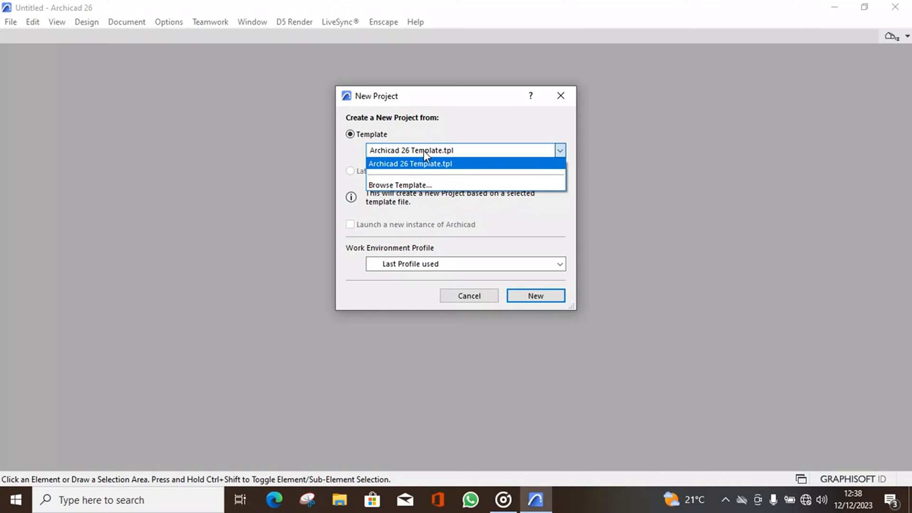
mouse_move(425, 170)
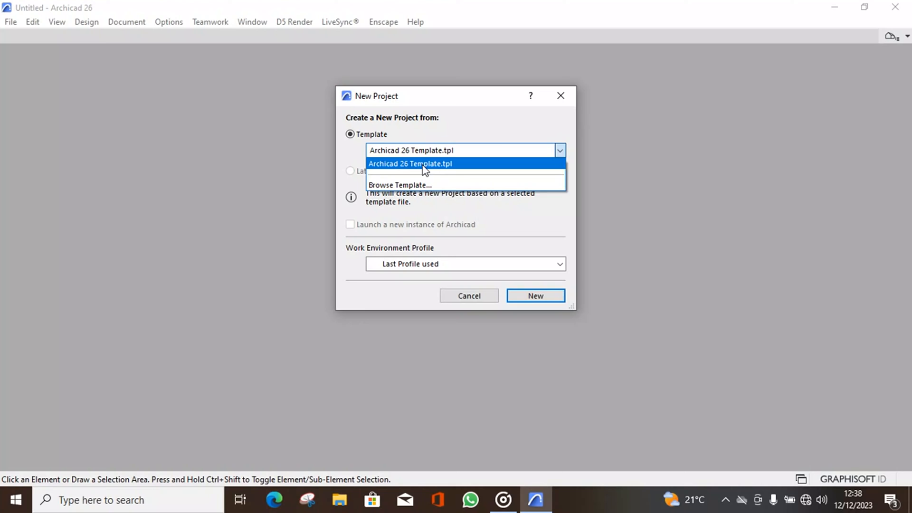
click(410, 163)
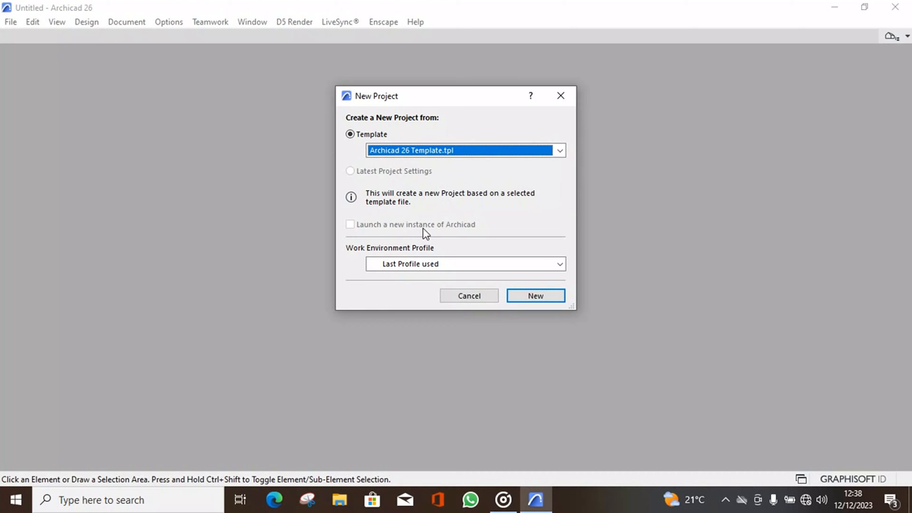
mouse_move(420, 254)
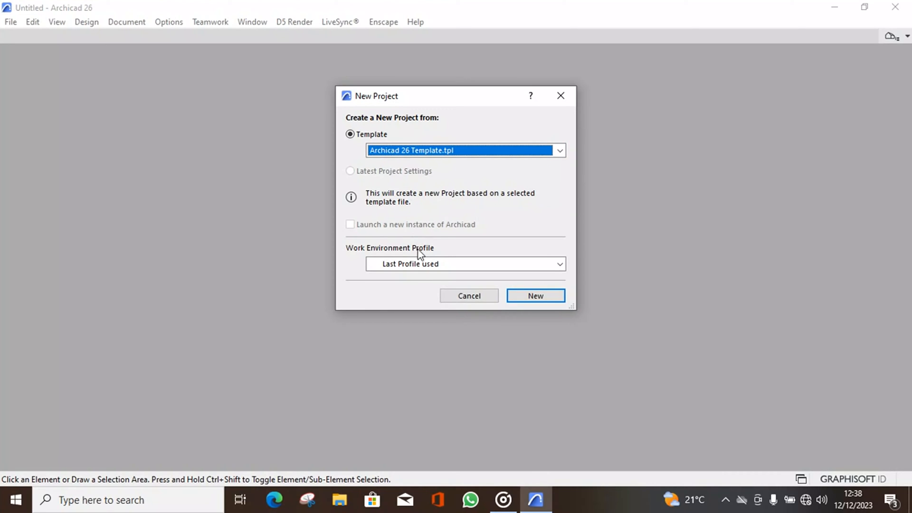
click(558, 263)
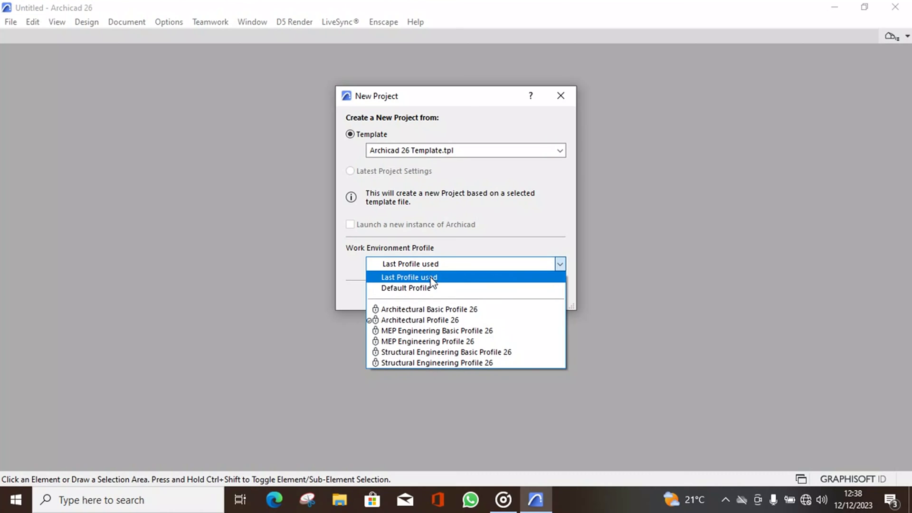
click(409, 288)
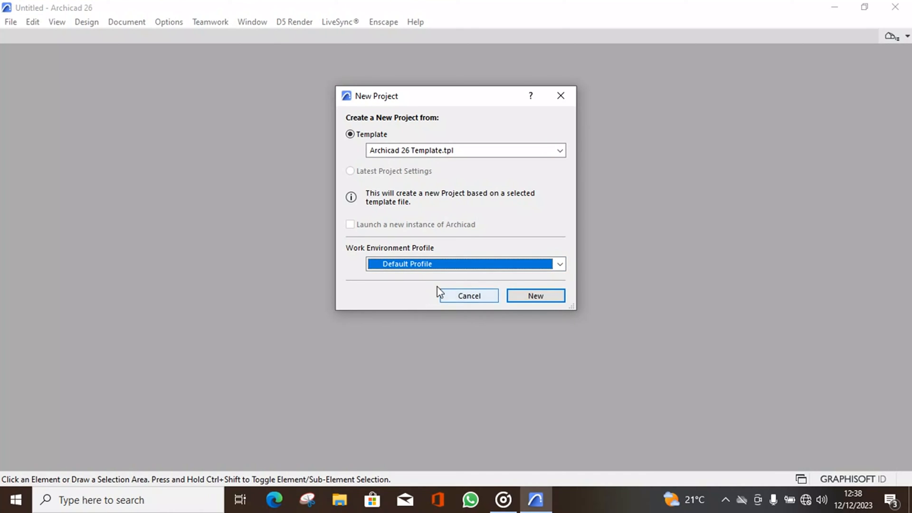
mouse_move(535, 296)
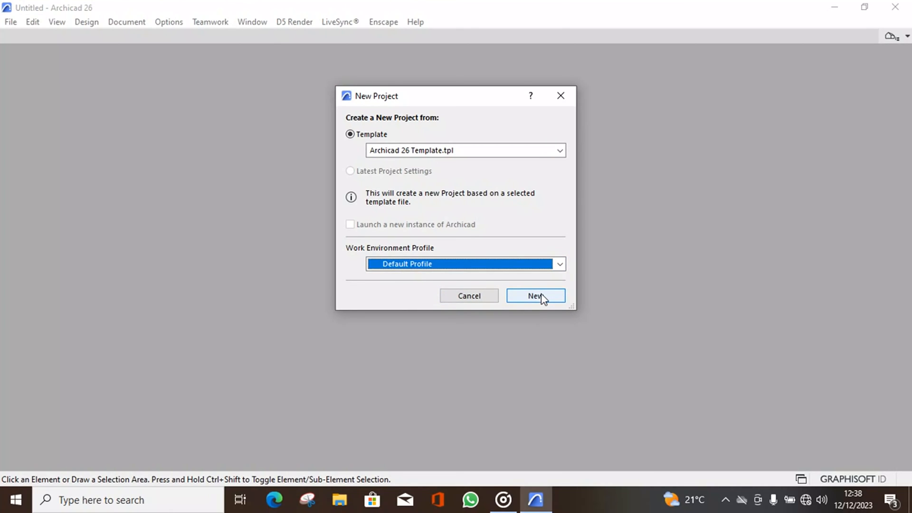
click(534, 296)
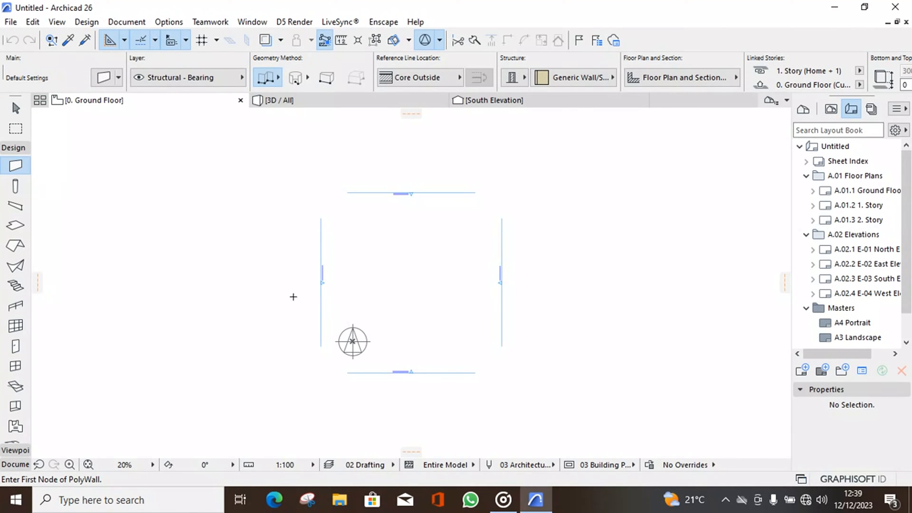
mouse_move(62, 244)
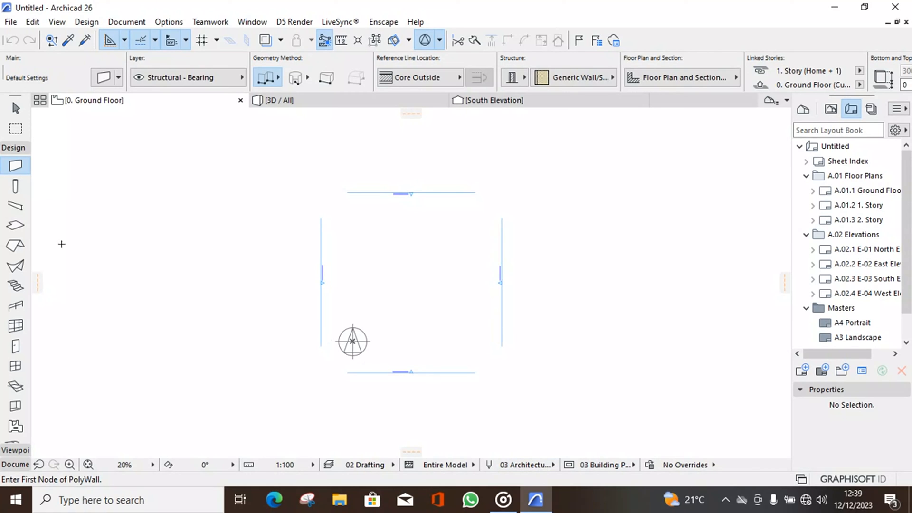
mouse_move(9, 21)
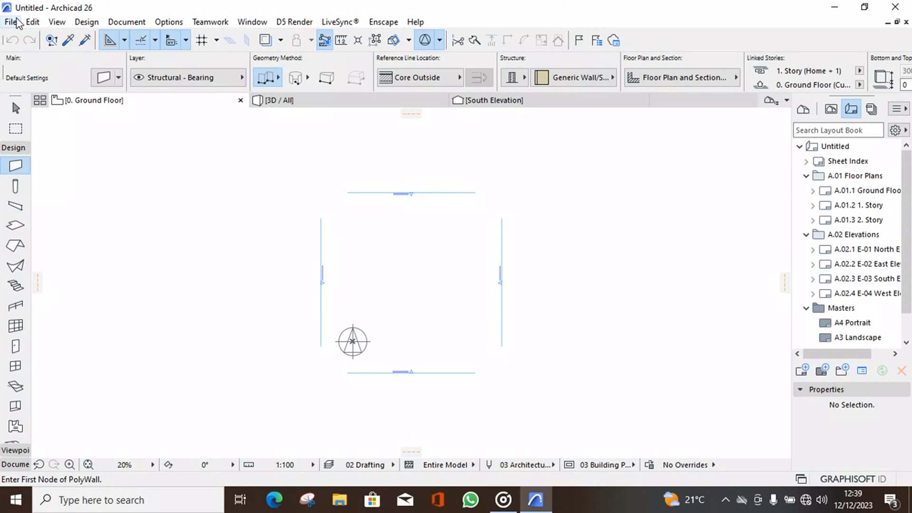
Open Save as, browse to This PC, and clear the typed file name.
click(10, 22)
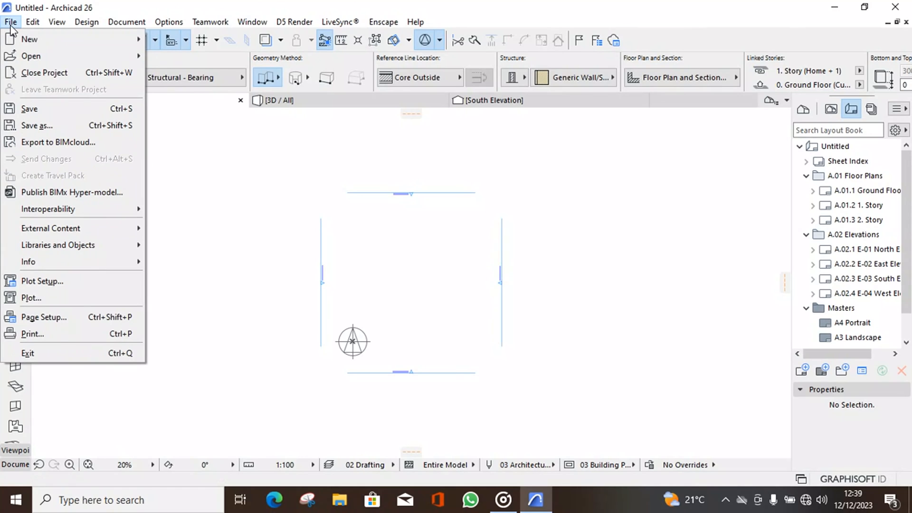
click(36, 125)
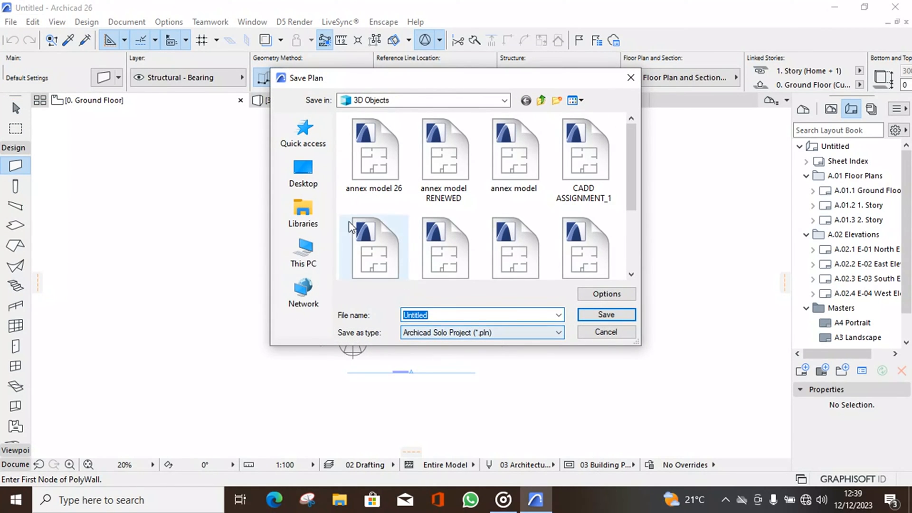
click(304, 253)
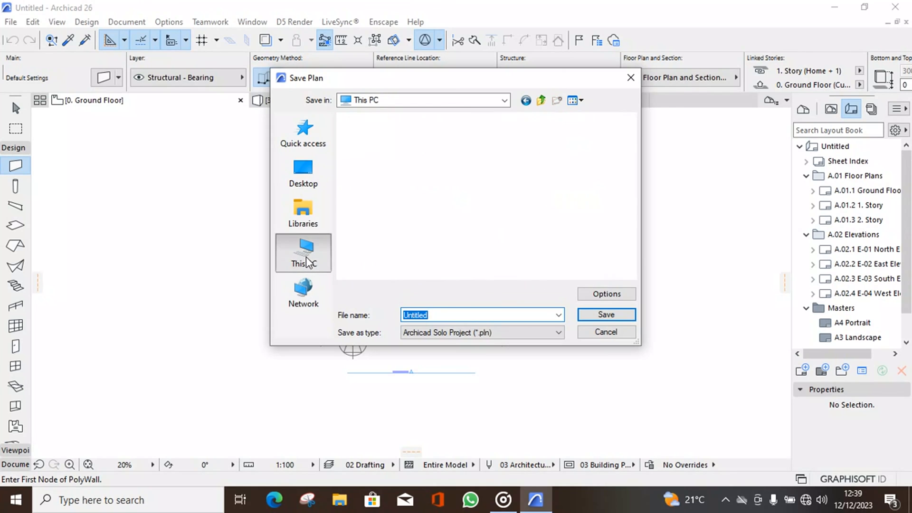
click(303, 252)
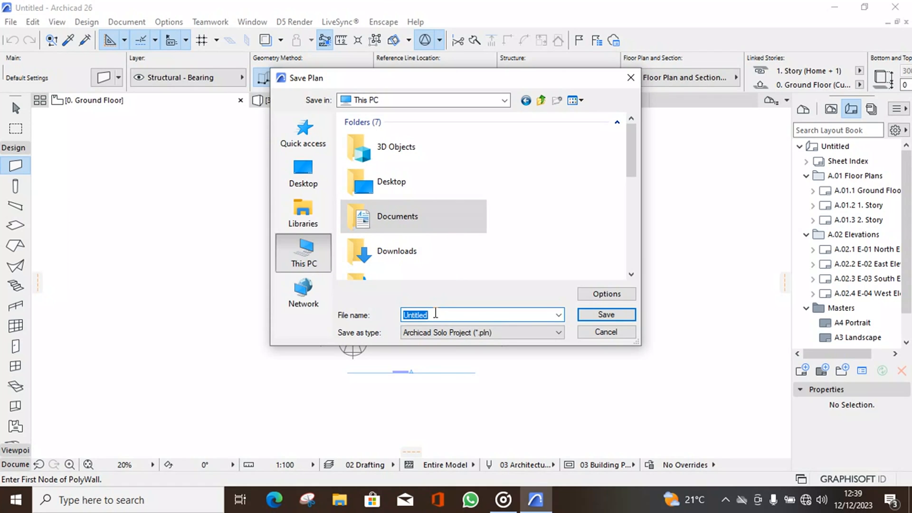
text(our)
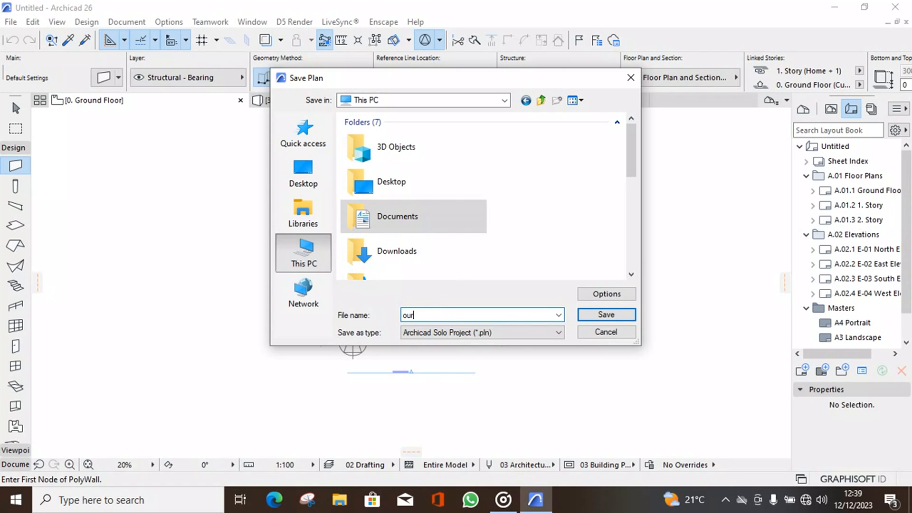
key(ctrl+a)
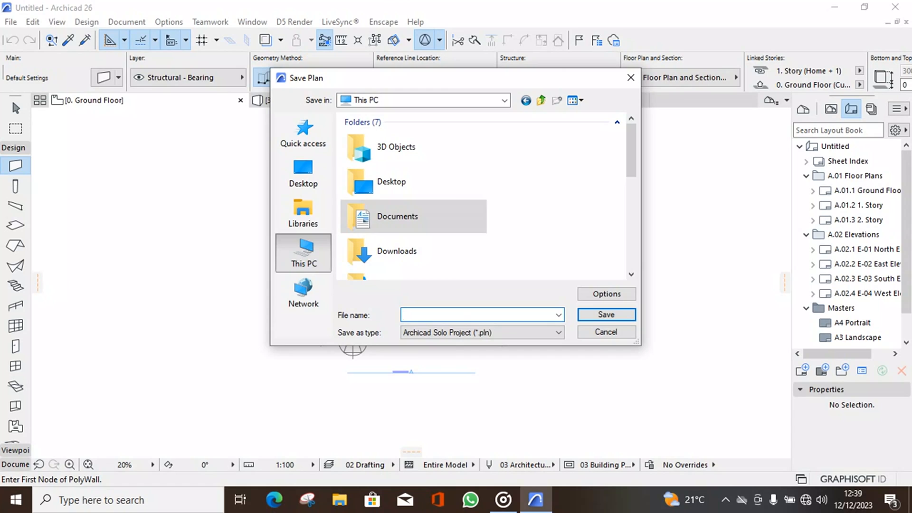